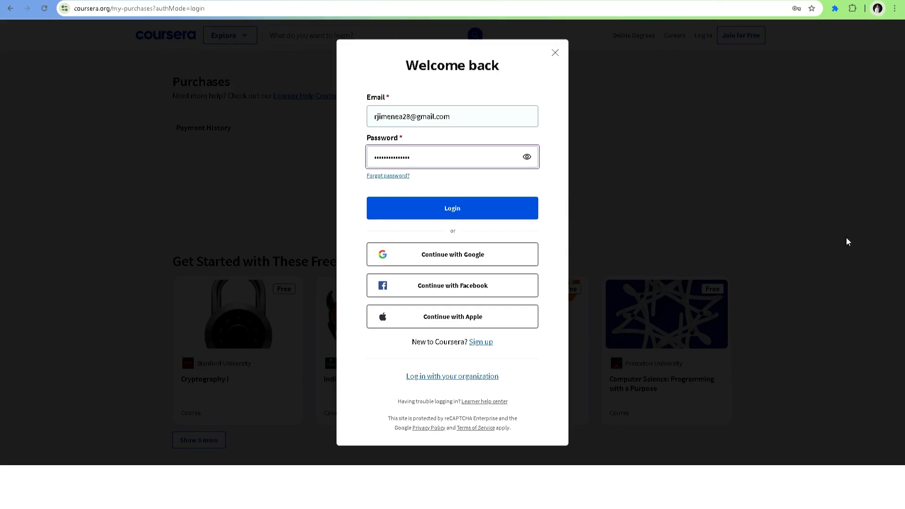
{"action": "mouse_move", "coordinate": [541, 206]}
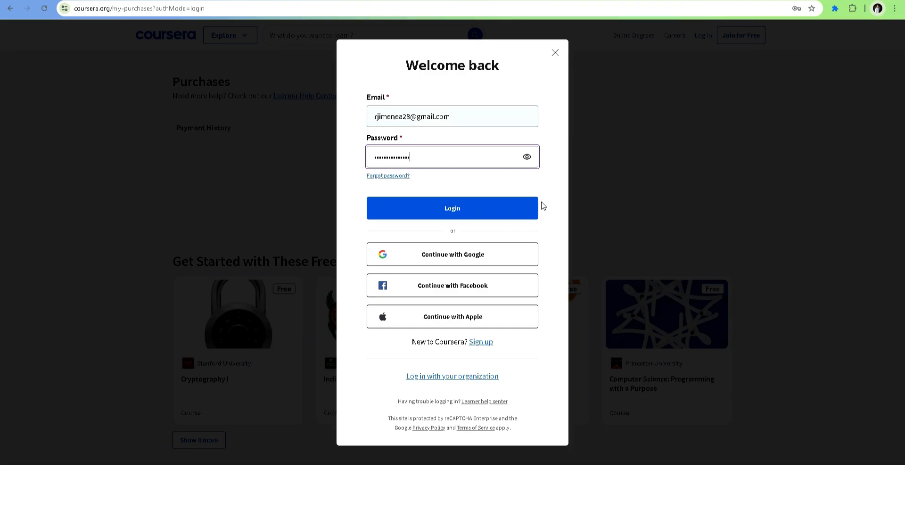
{"action": "mouse_move", "coordinate": [552, 220]}
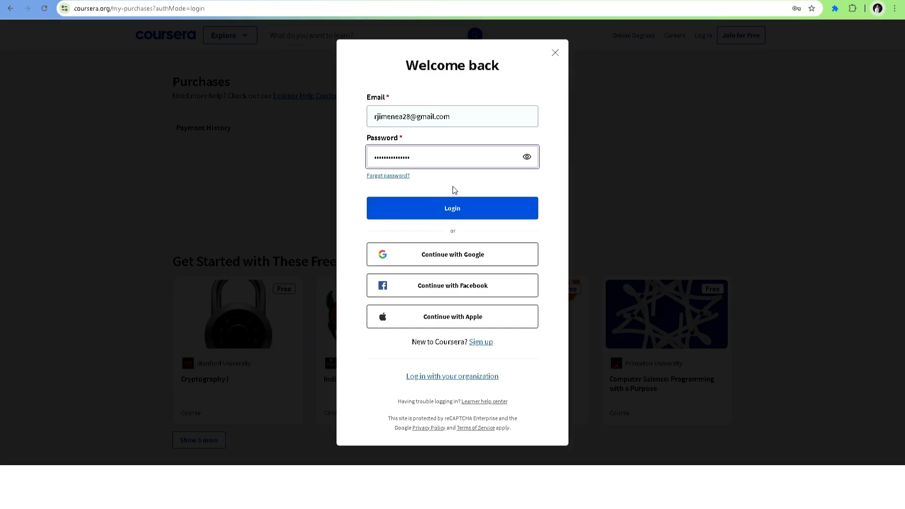
{"action": "mouse_move", "coordinate": [459, 209]}
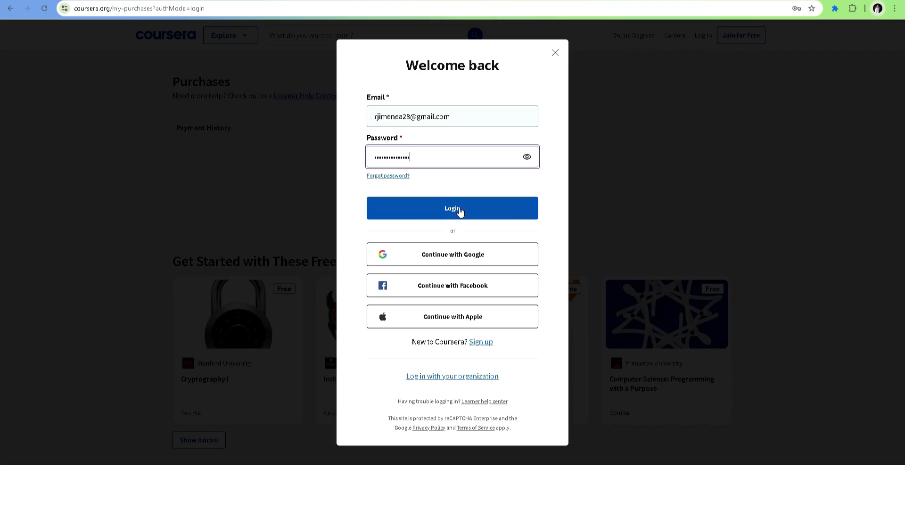
{"action": "mouse_move", "coordinate": [475, 202]}
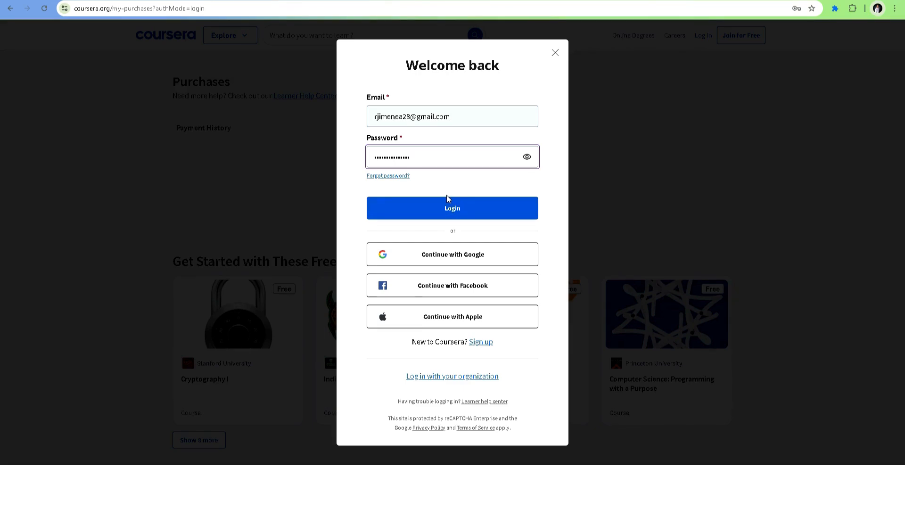
Submit the login form with the pre-filled email and password.
{"action": "left_click", "coordinate": [451, 207]}
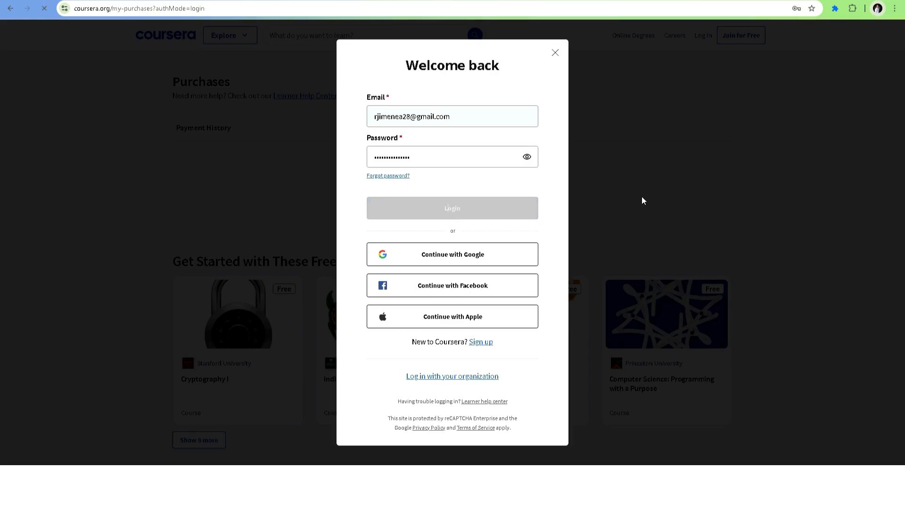
{"action": "mouse_move", "coordinate": [510, 205]}
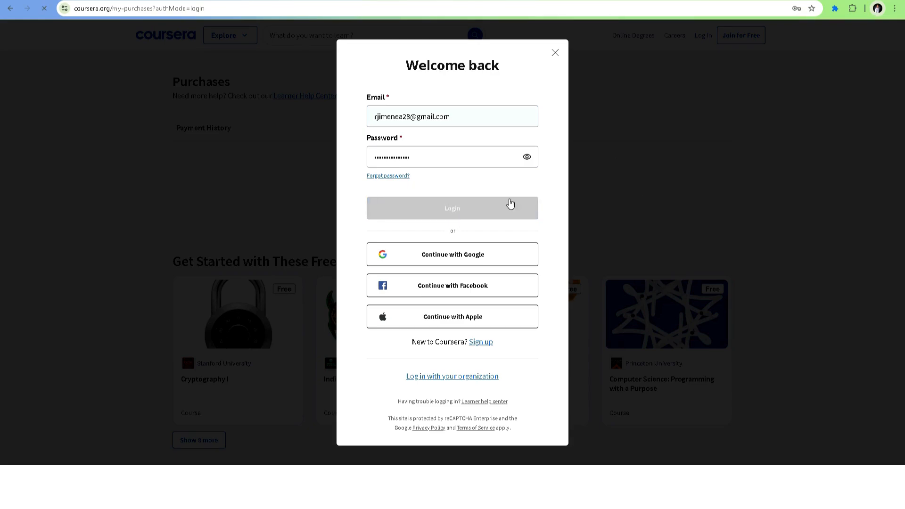
Go to My Purchases from the account menu, showing the Coursera Plus monthly subscription.
{"action": "left_click", "coordinate": [452, 207]}
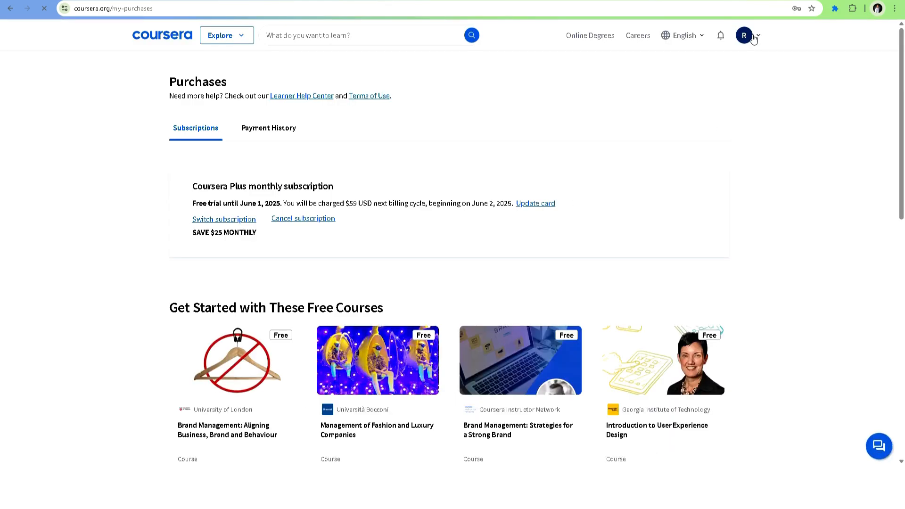
{"action": "left_click", "coordinate": [745, 35]}
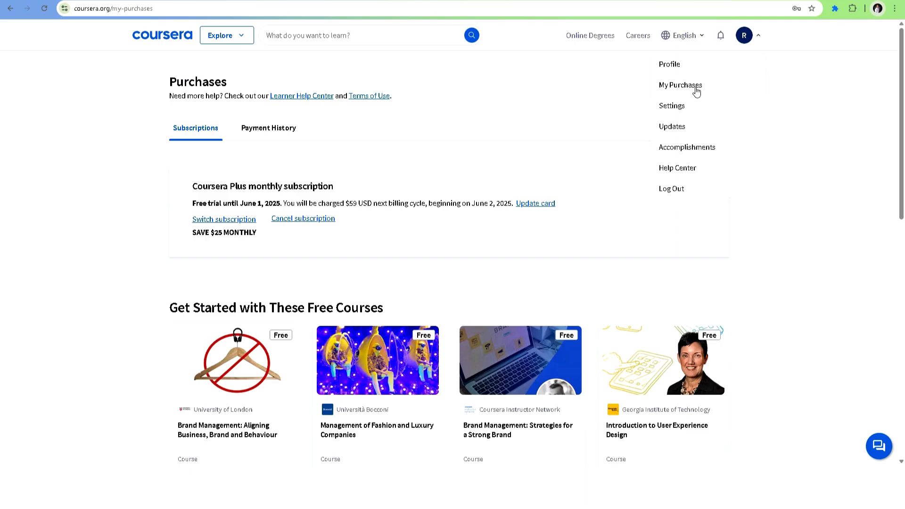
{"action": "mouse_move", "coordinate": [723, 56]}
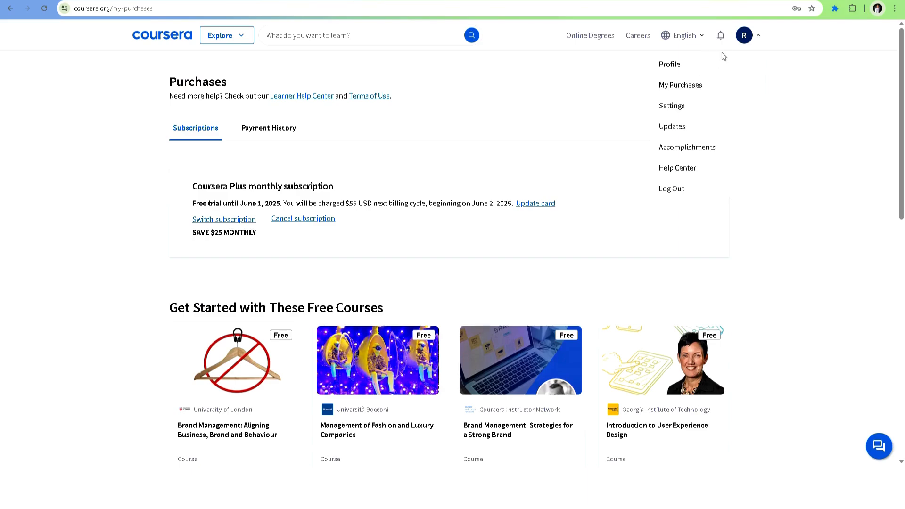
{"action": "mouse_move", "coordinate": [690, 92]}
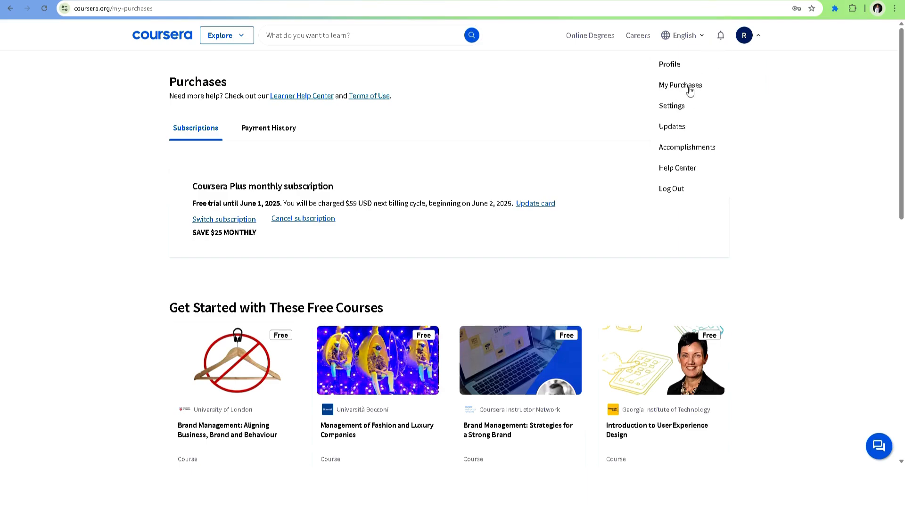
{"action": "left_click", "coordinate": [680, 85]}
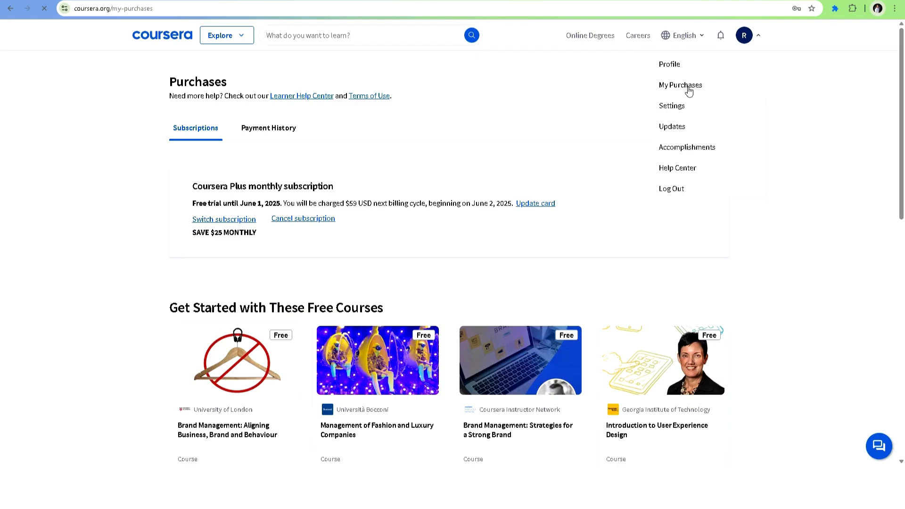
{"action": "mouse_move", "coordinate": [453, 117]}
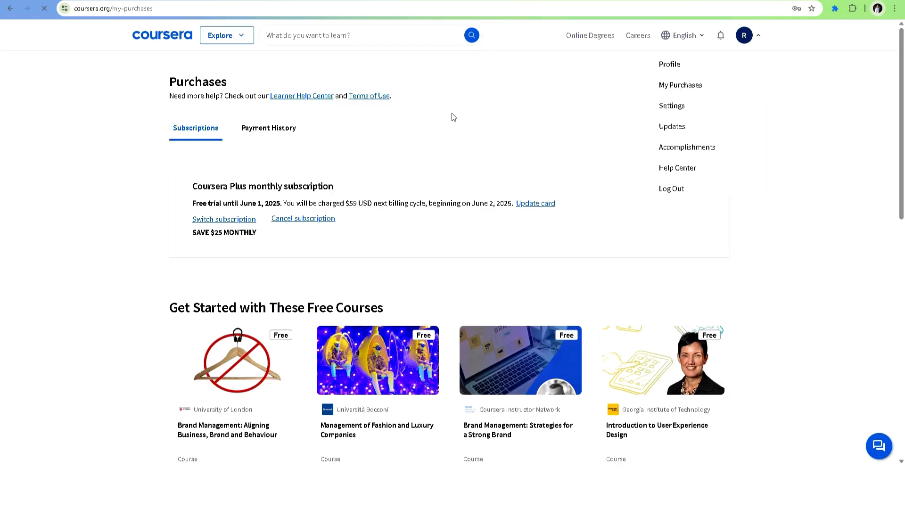
{"action": "mouse_move", "coordinate": [289, 201]}
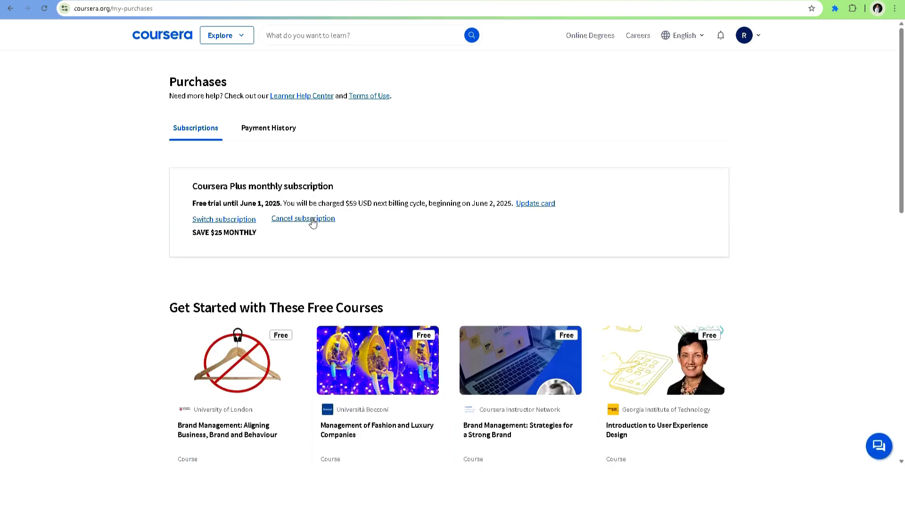
Cancel the Coursera Plus subscription and confirm with 'Yes, cancel subscription', reaching the 50% off offer.
{"action": "left_click", "coordinate": [303, 218]}
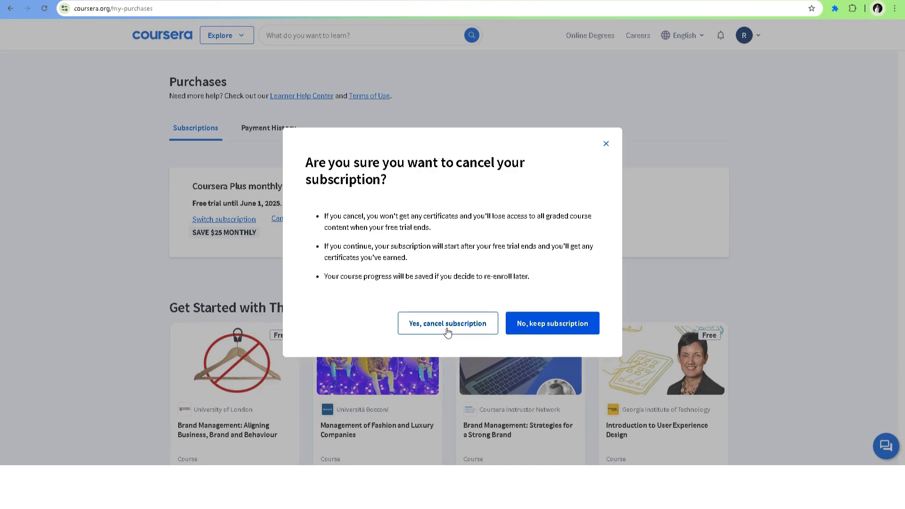
{"action": "mouse_move", "coordinate": [458, 322]}
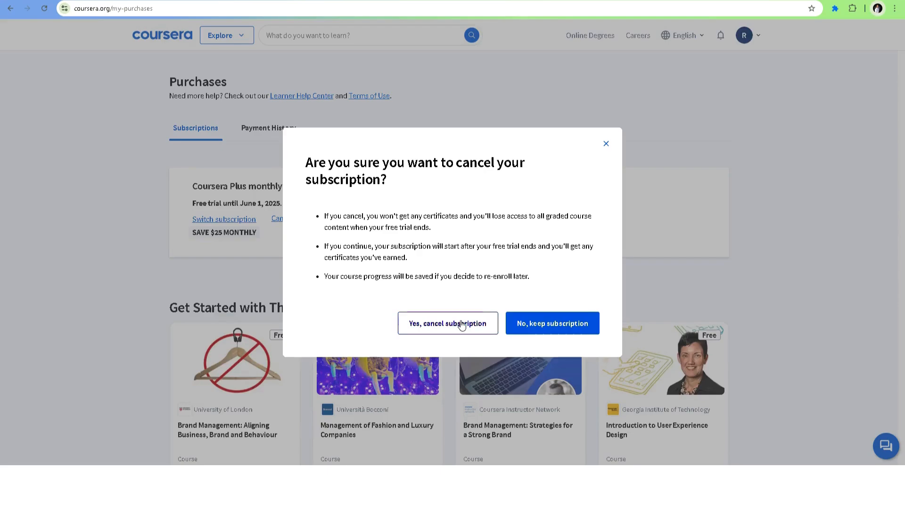
{"action": "left_click", "coordinate": [447, 323]}
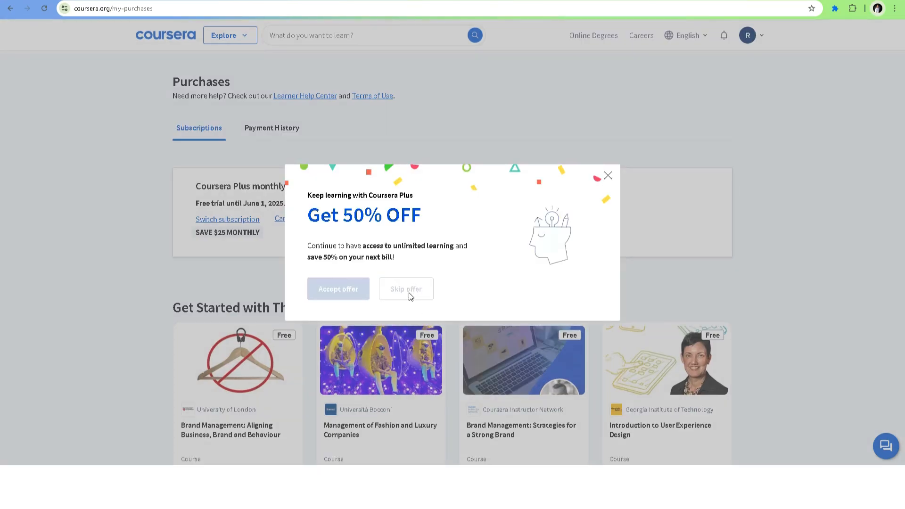
Skip the 50% off offer and decline the survey, leaving the subscription ending June 2, 2025.
{"action": "left_click", "coordinate": [405, 288]}
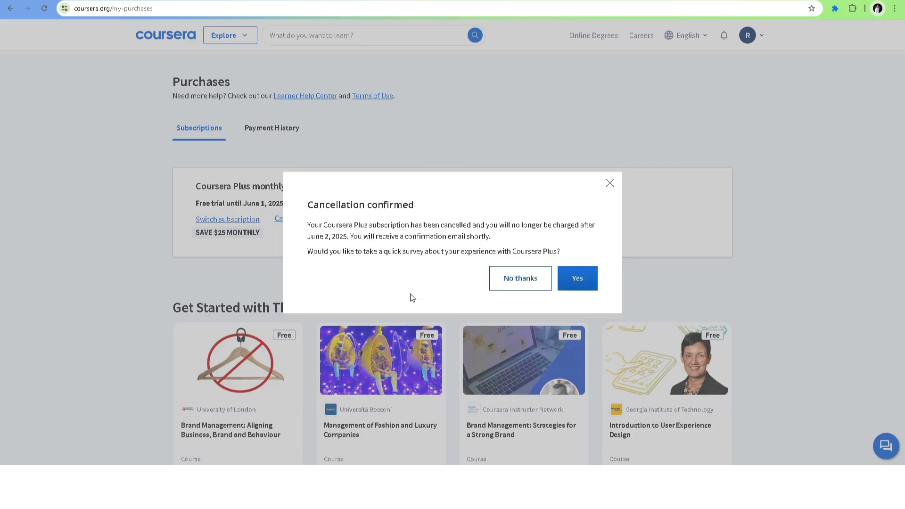
{"action": "mouse_move", "coordinate": [519, 278]}
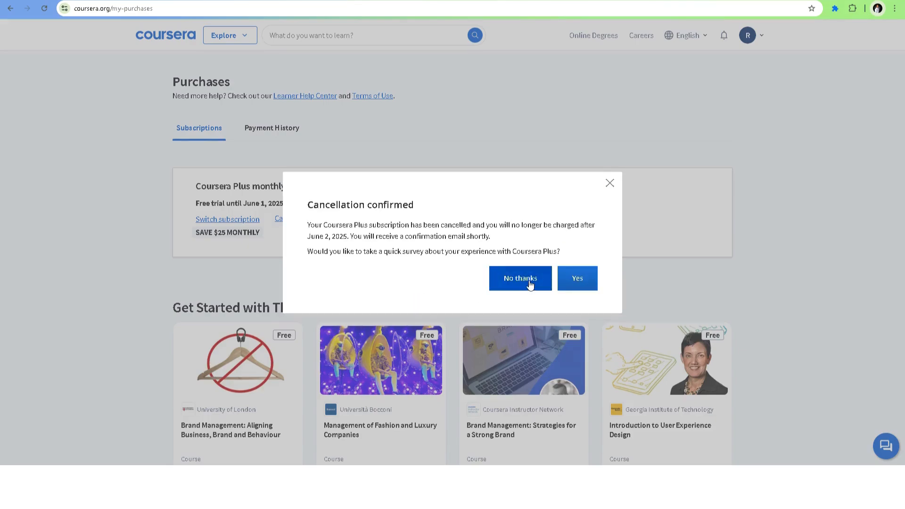
{"action": "mouse_move", "coordinate": [521, 276]}
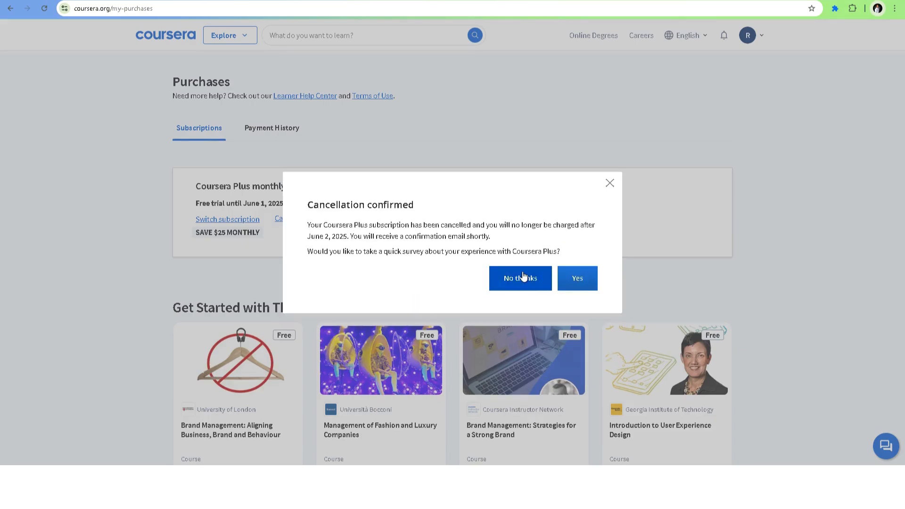
{"action": "left_click", "coordinate": [518, 278]}
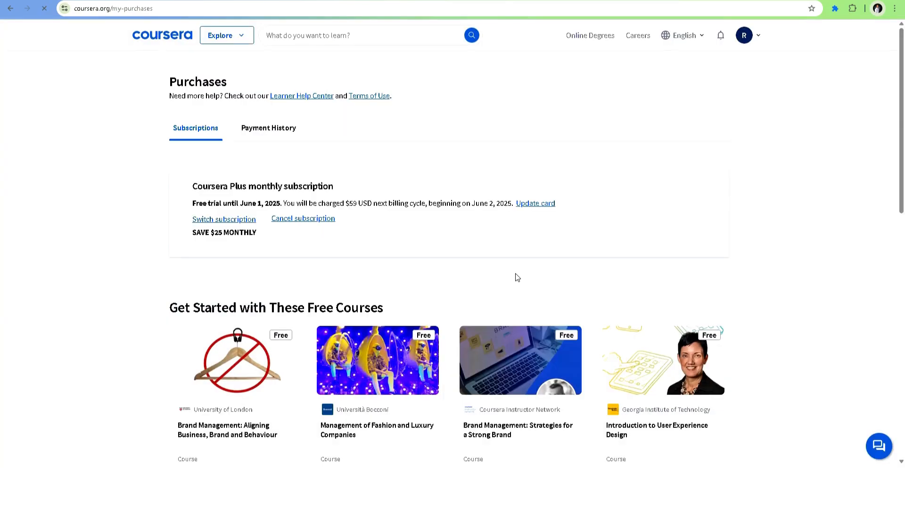
{"action": "left_click", "coordinate": [303, 218]}
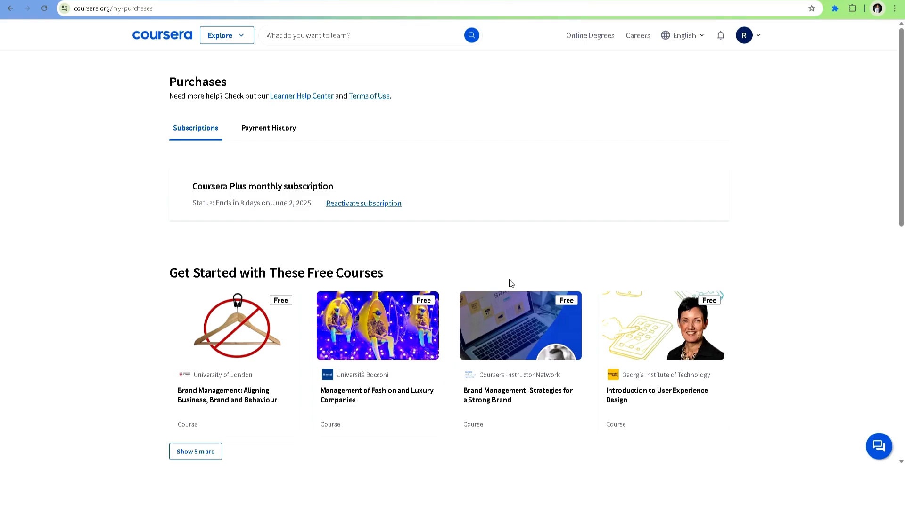
{"action": "mouse_move", "coordinate": [506, 277]}
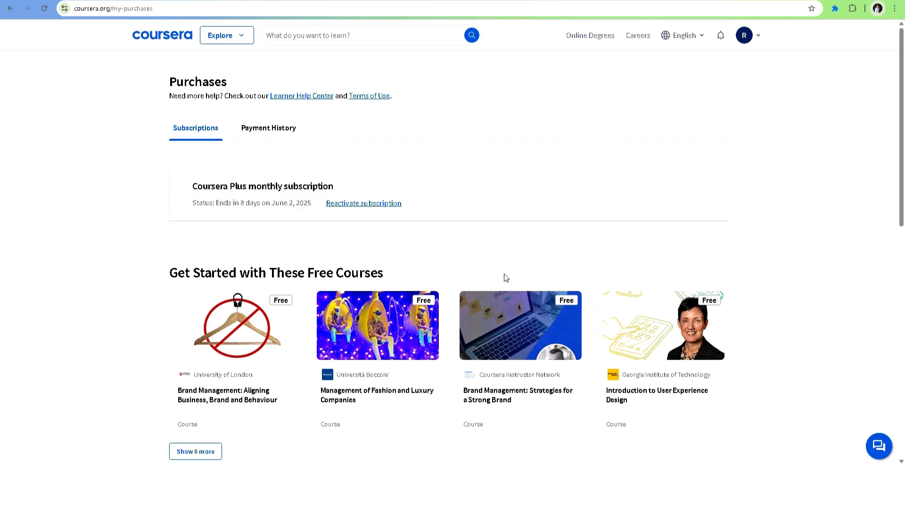
{"action": "mouse_move", "coordinate": [434, 227]}
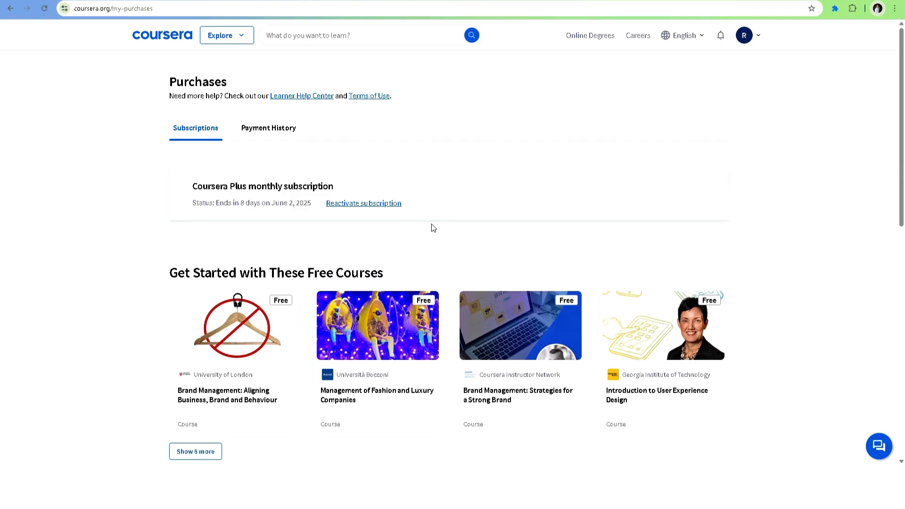